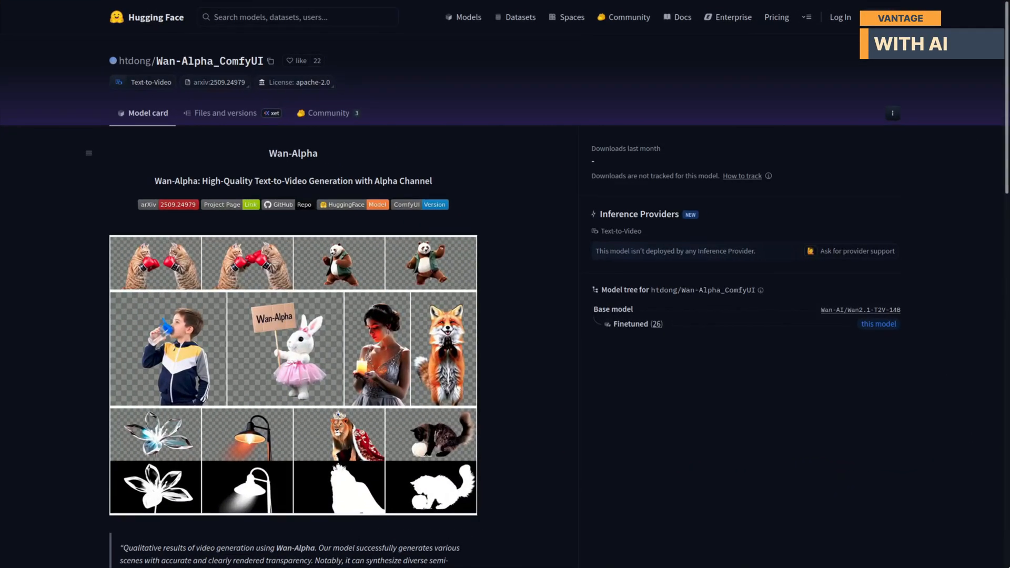
pyautogui.moveTo(717, 492)
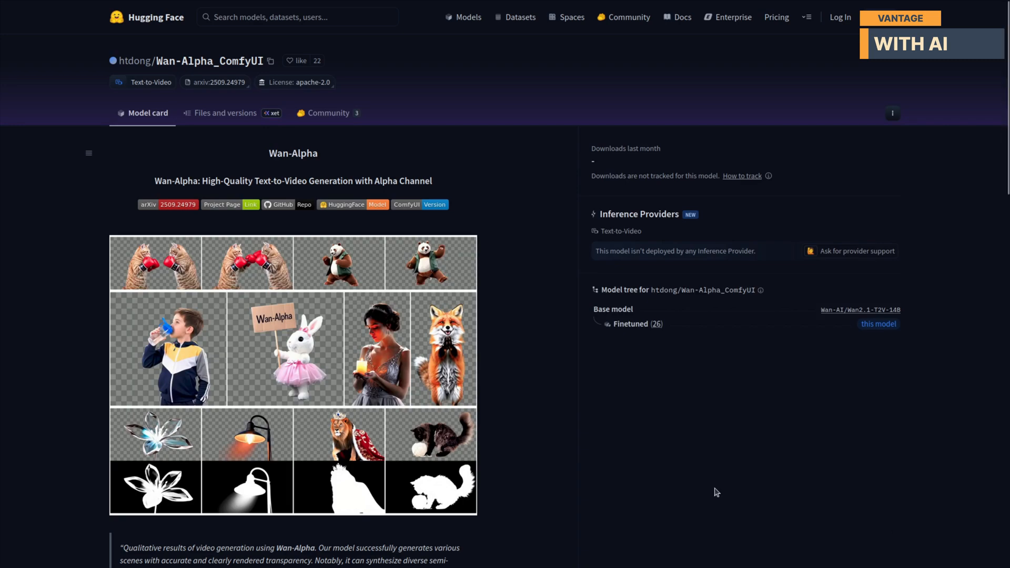
# Step: Scroll through the Wan-Alpha_ComfyUI model card before viewing its repository files
pyautogui.scroll(-3)
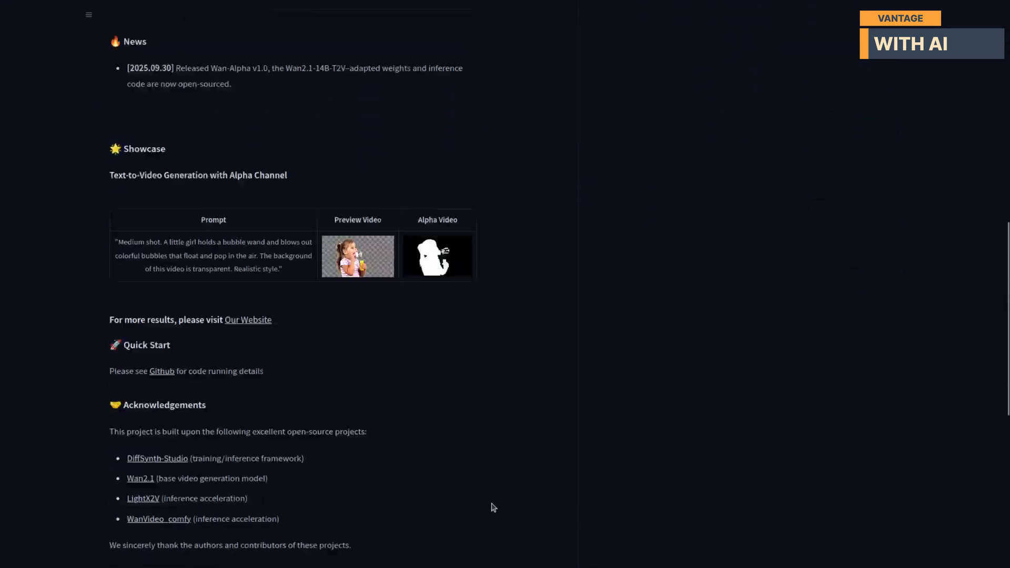
pyautogui.scroll(3)
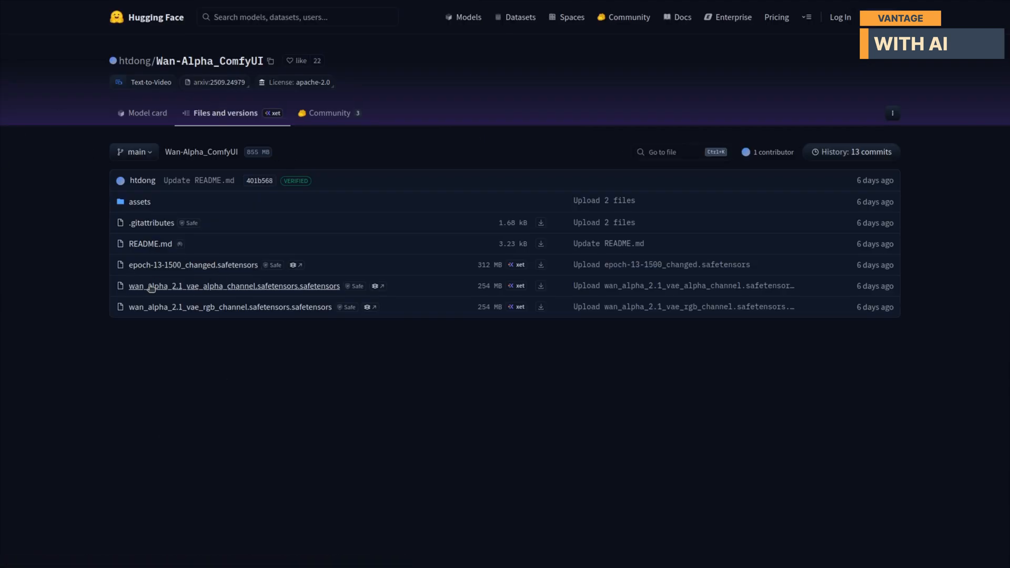
pyautogui.moveTo(309, 290)
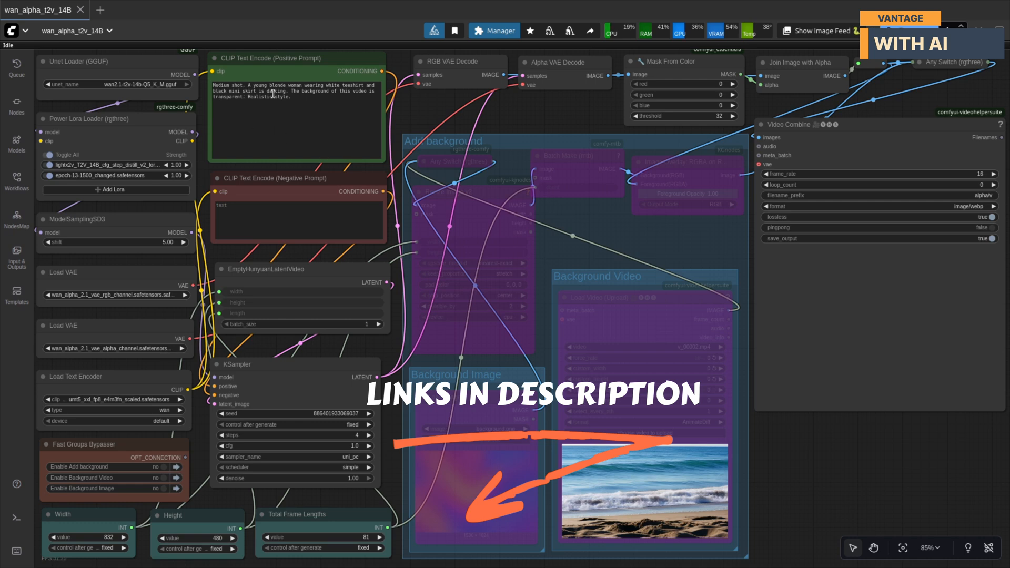
# Step: Select the positive prompt text describing the dancing blonde woman on a transparent background
pyautogui.tripleClick(275, 90)
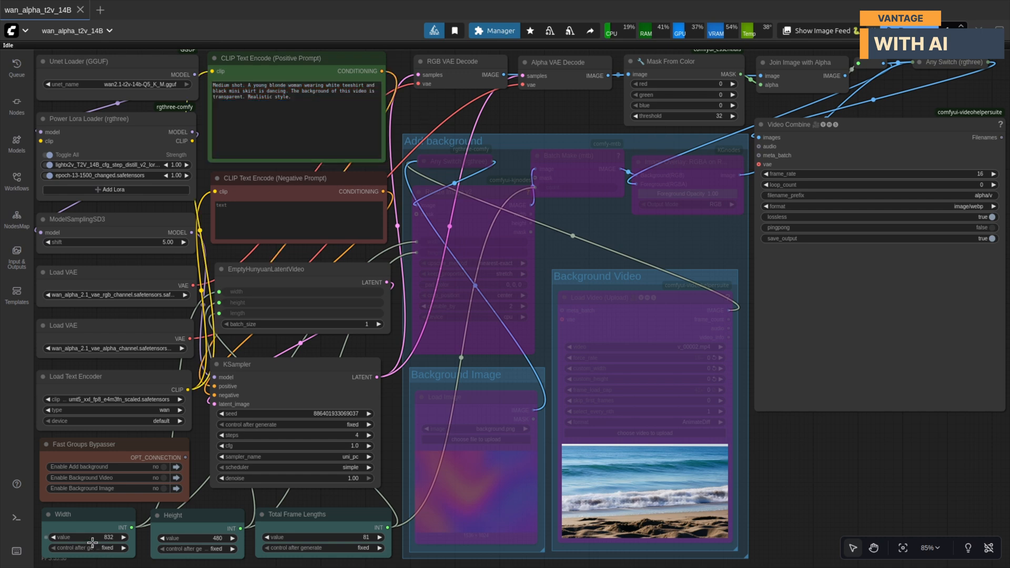
pyautogui.moveTo(155, 546)
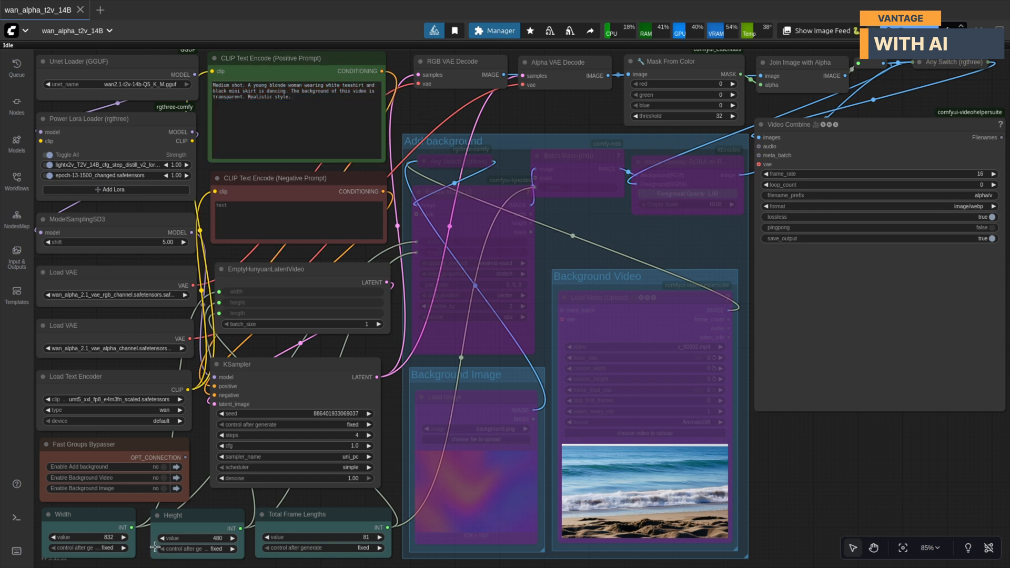
pyautogui.moveTo(969, 330)
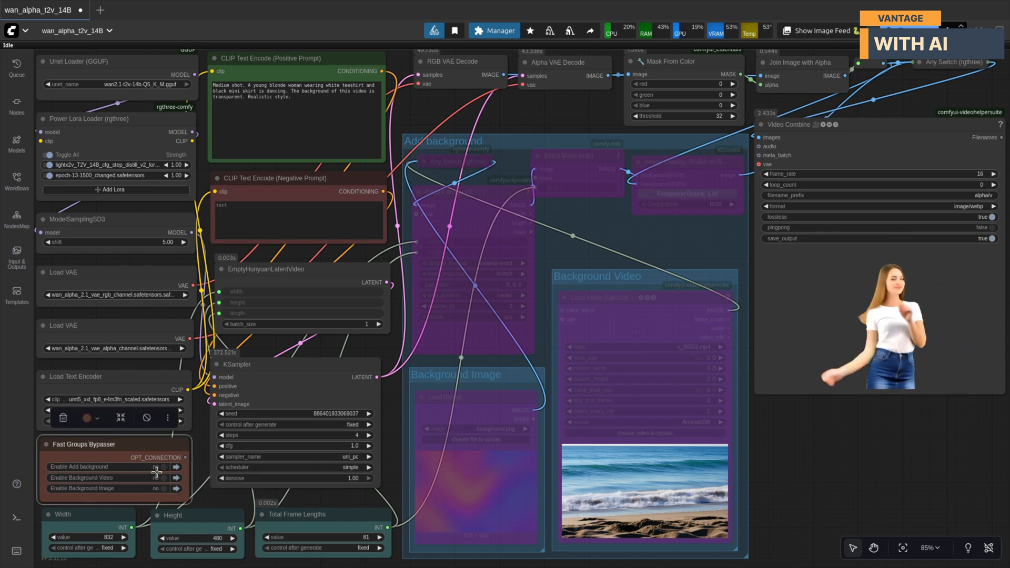
# Step: Enable background compositing over the colourful image, then swap the background source to the beach video
pyautogui.click(155, 467)
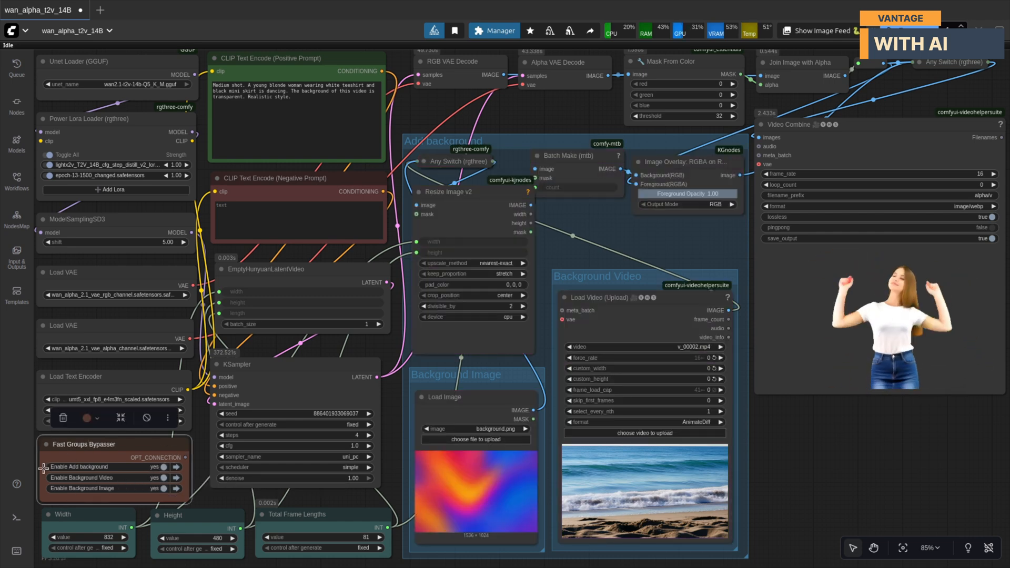
pyautogui.click(163, 476)
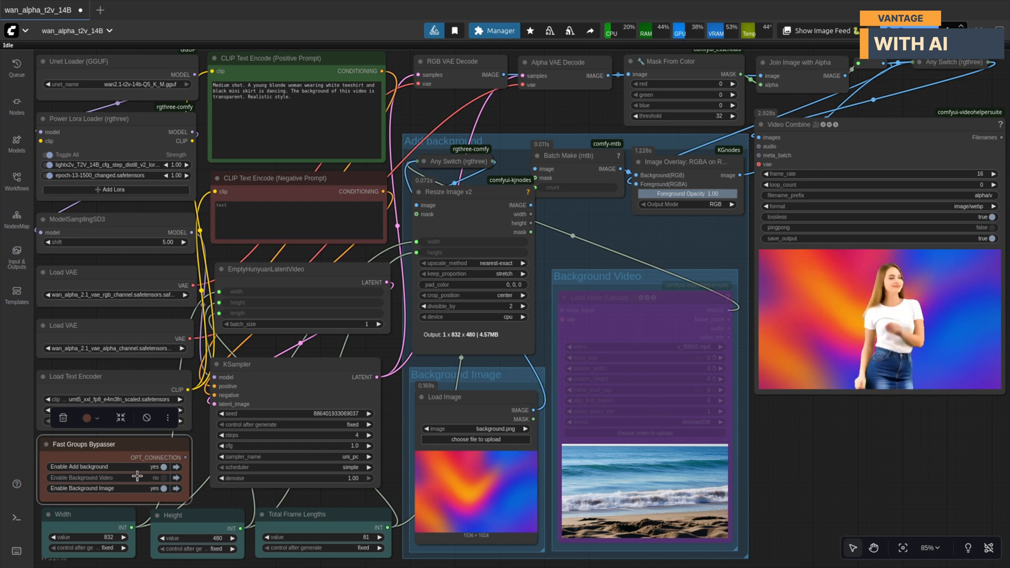
pyautogui.click(162, 477)
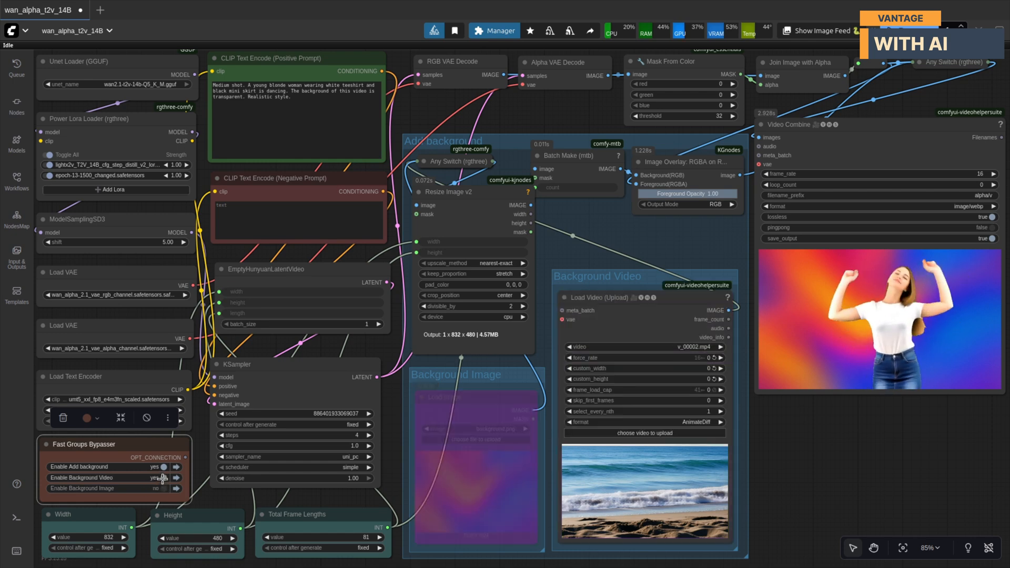